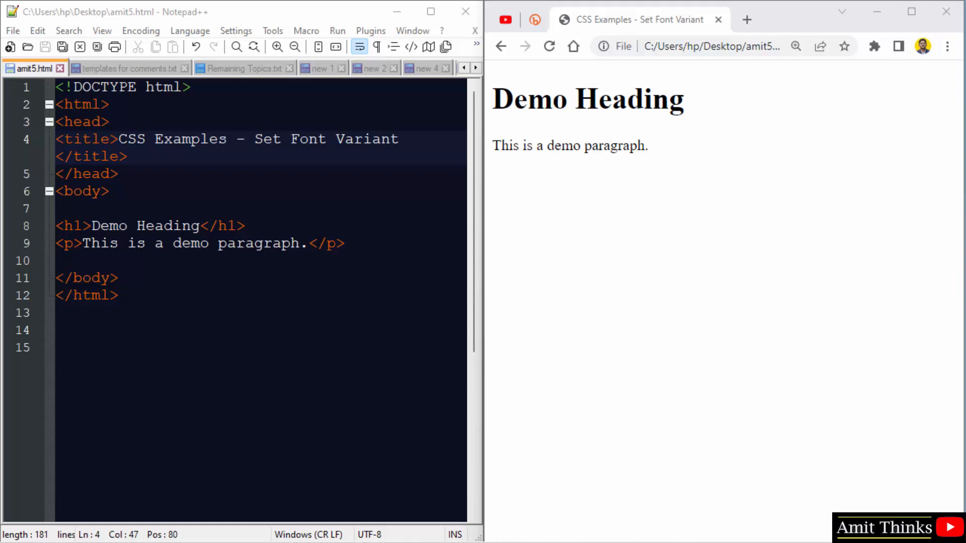
mouse_move(923, 206)
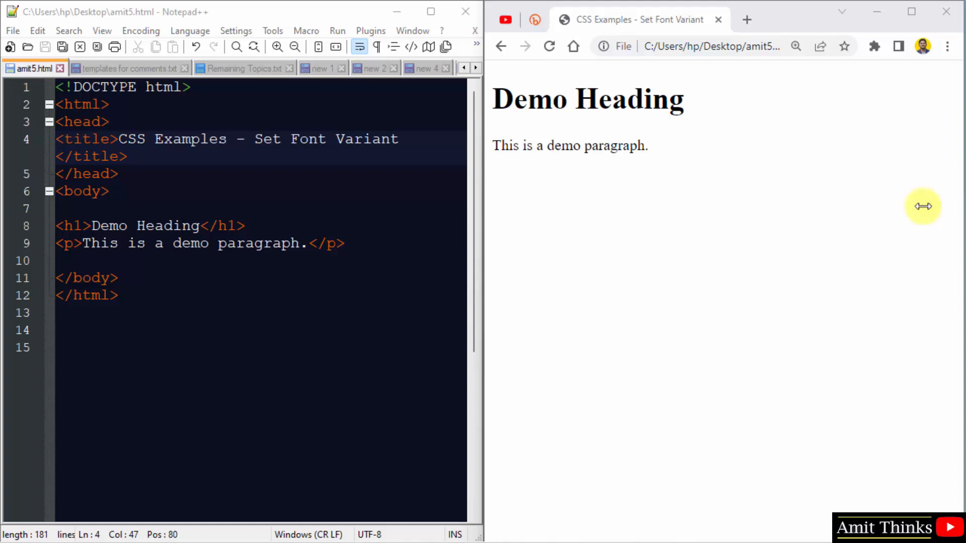
Step: Insert empty <style></style> tags on a new line below the title
left_click(146, 138)
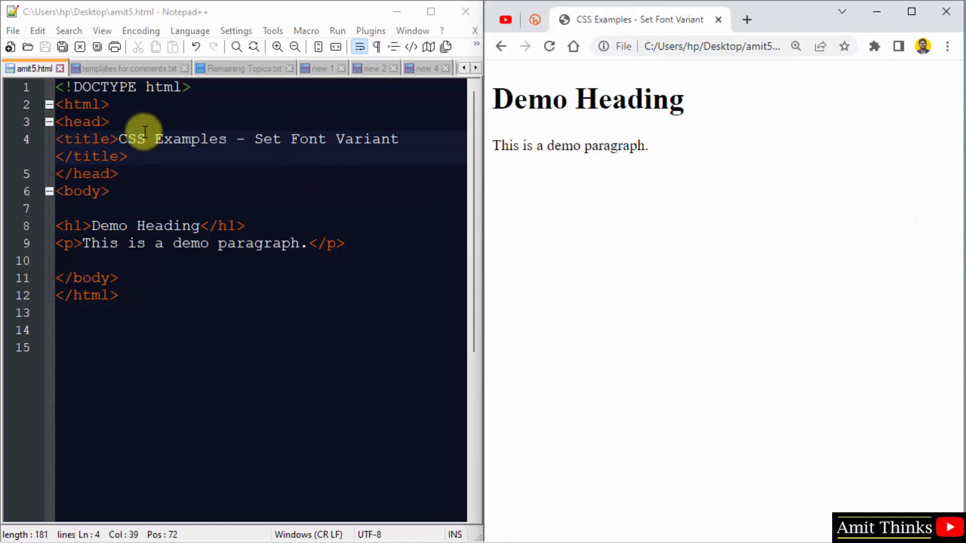
mouse_move(80, 243)
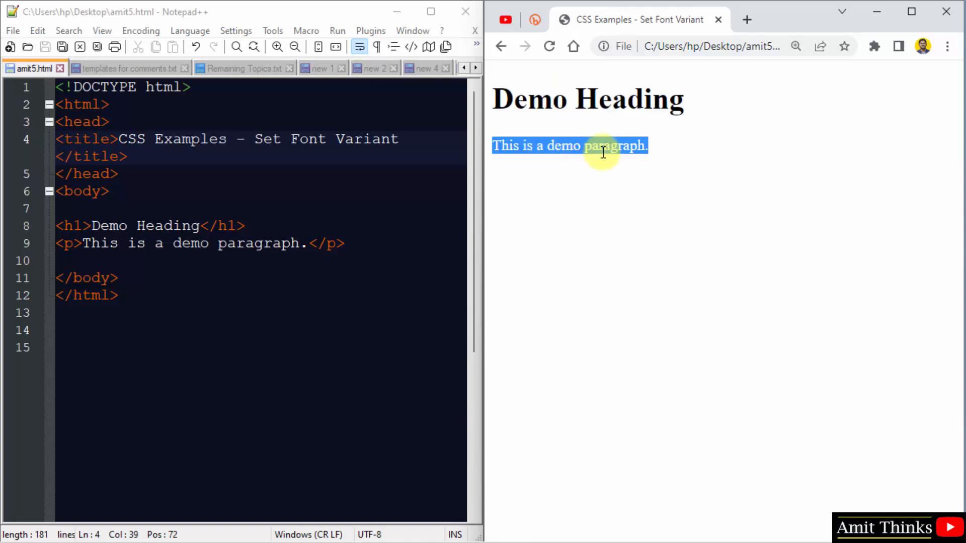
key("Enter")
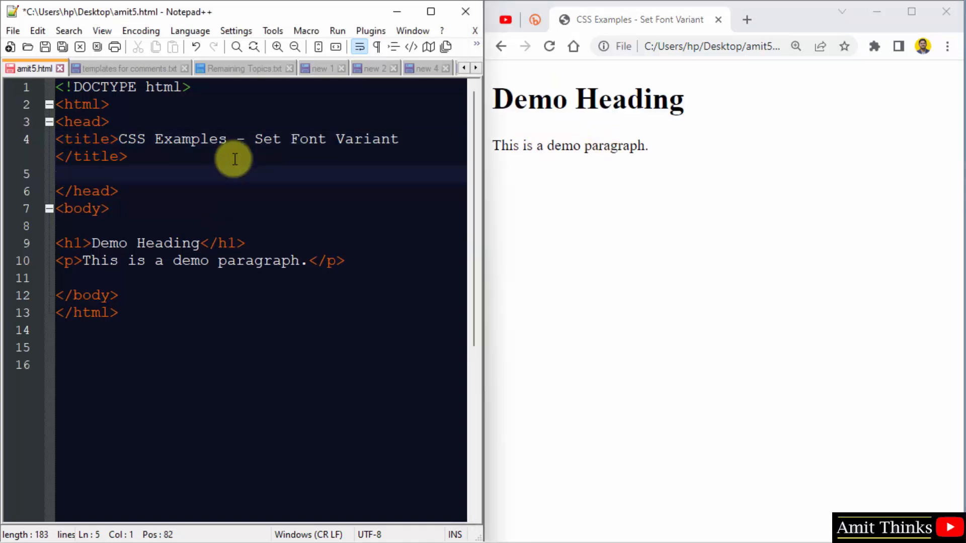
type("<st")
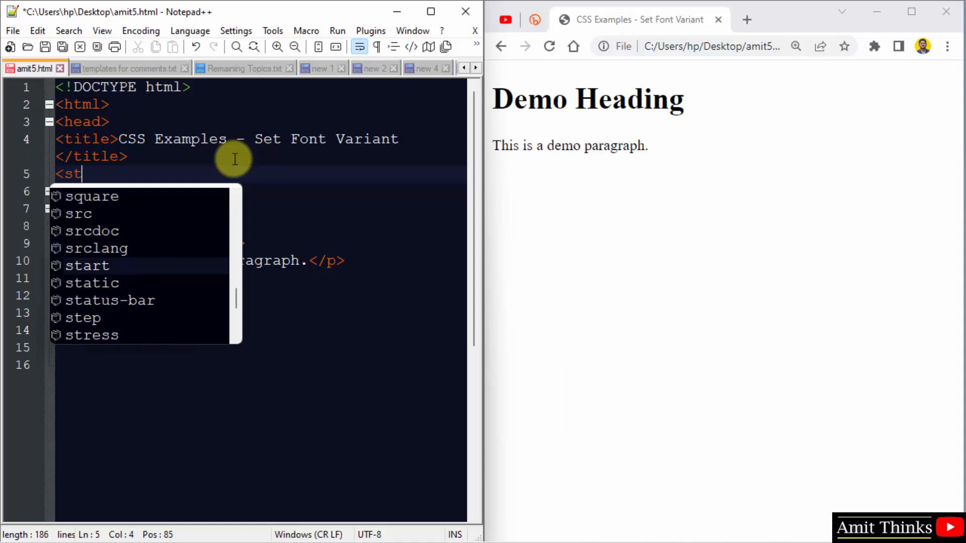
type("yle>")
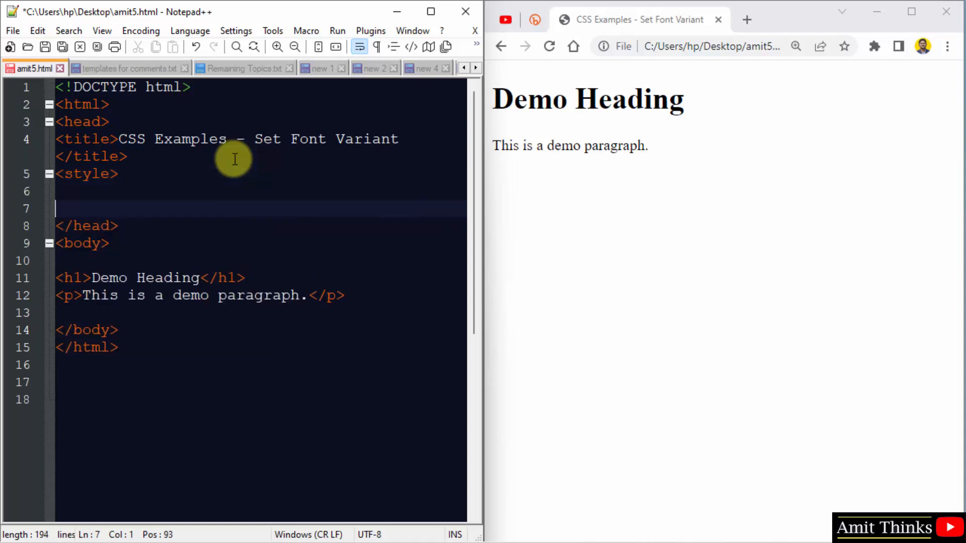
type("</style>")
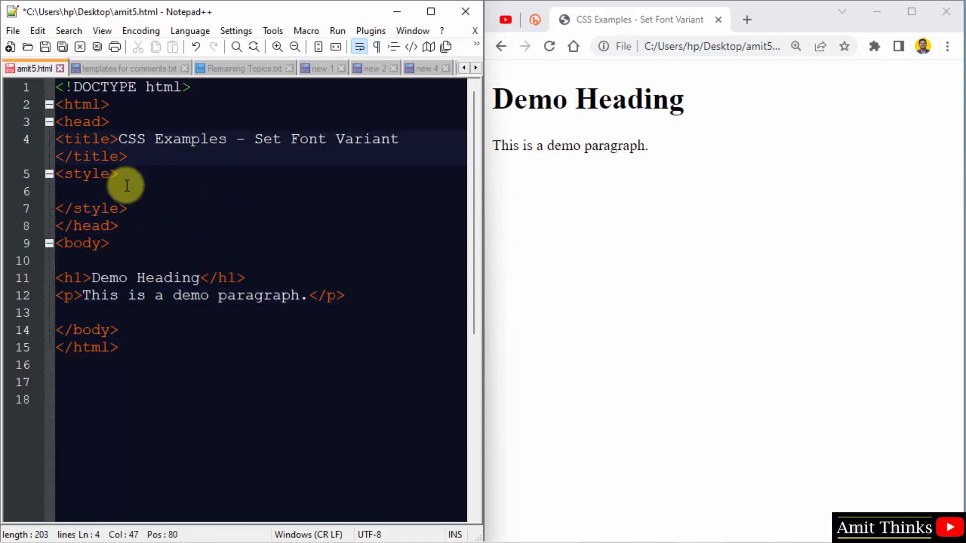
Step: Write the rule p { font-variant: small-caps; } inside the style block
type("p {")
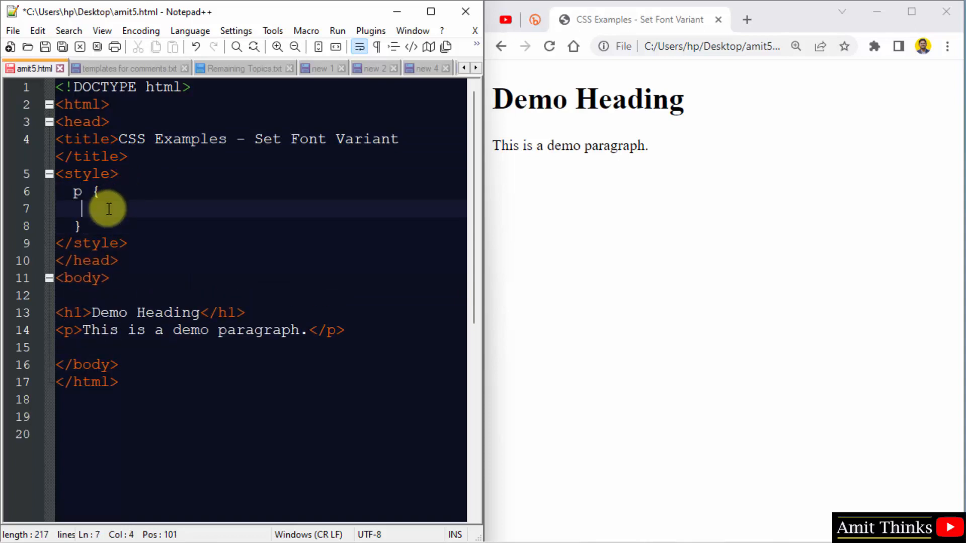
type("font-vari")
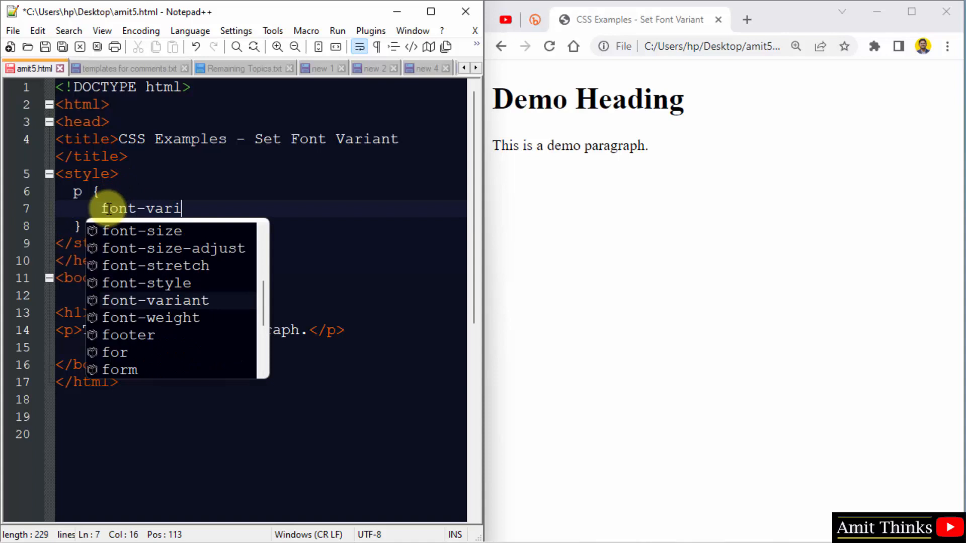
type("ant:")
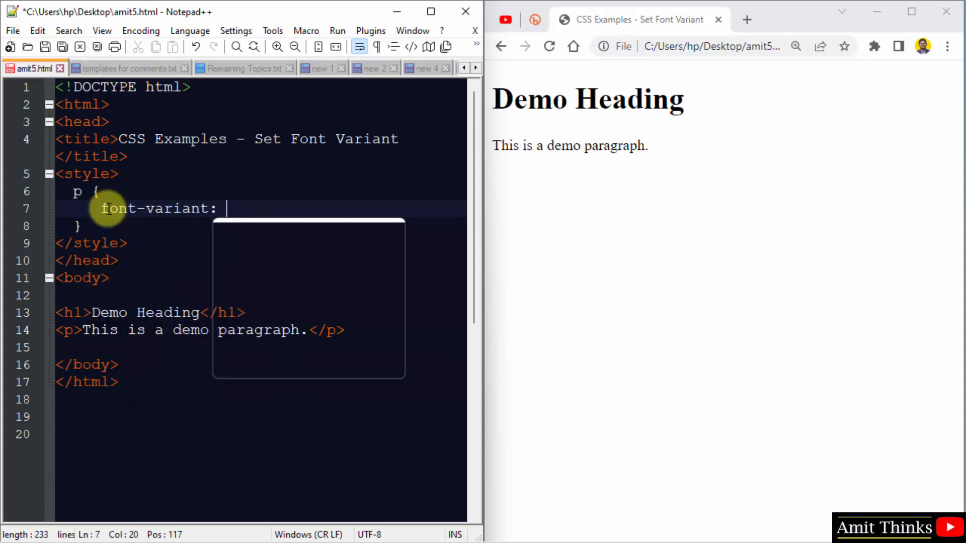
type("small-caps;")
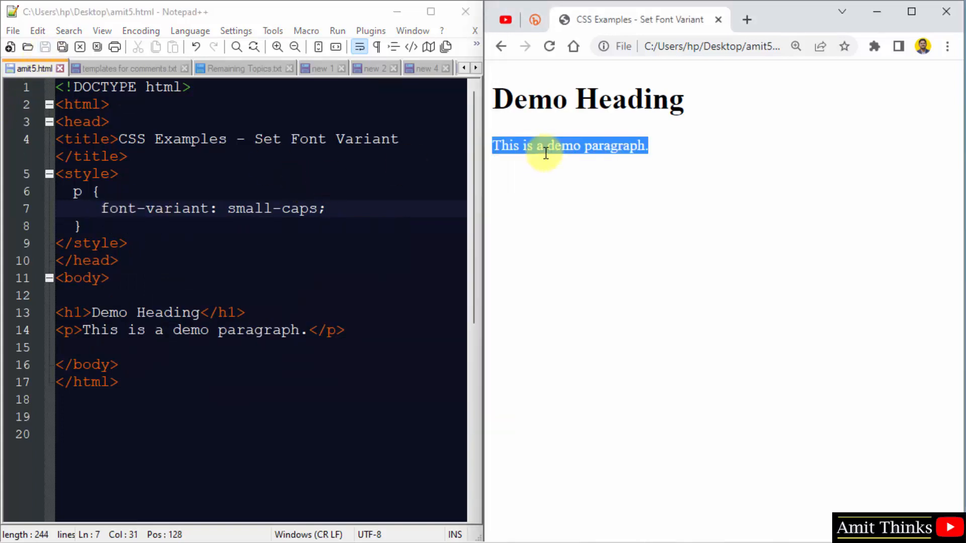
Step: Reload the Chrome preview to see small caps, then begin retyping the value as 'norm'
left_click(549, 46)
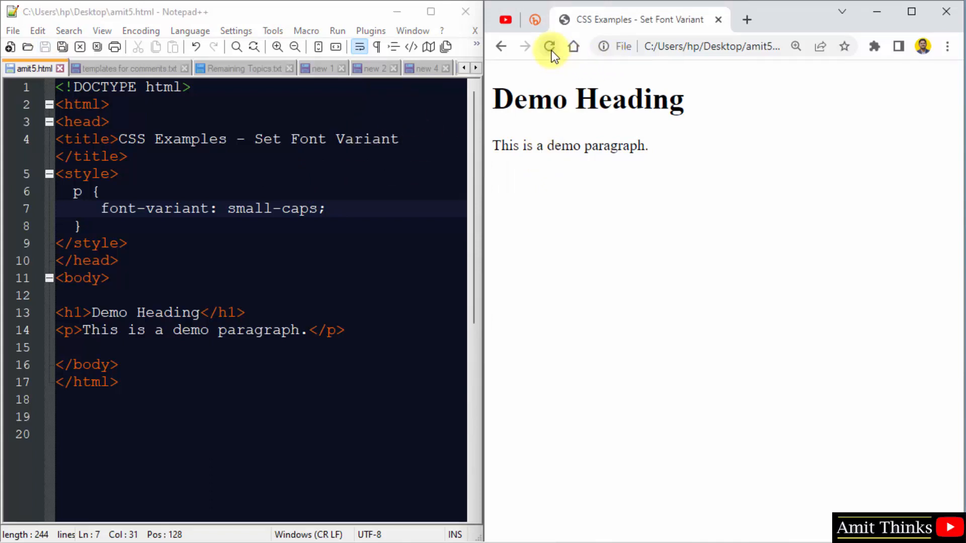
left_click(549, 47)
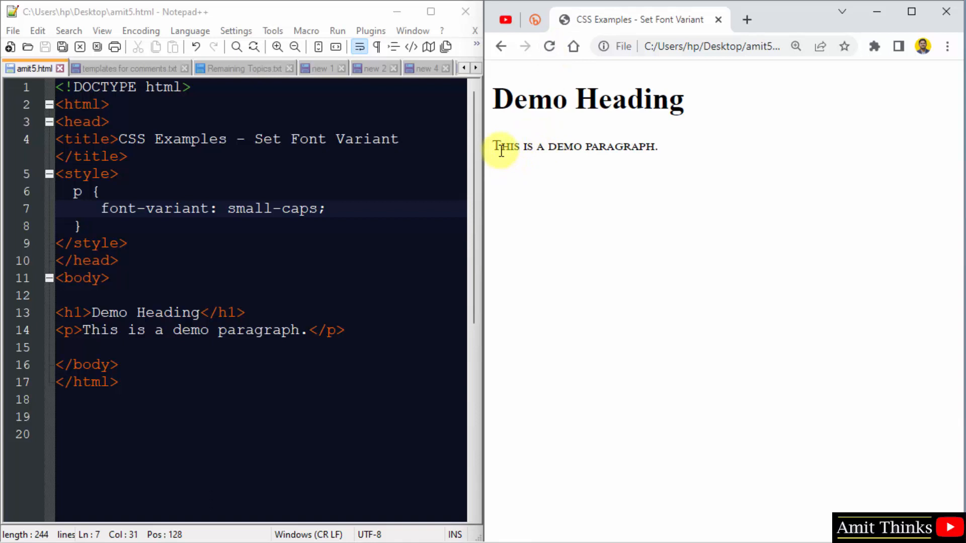
mouse_move(721, 156)
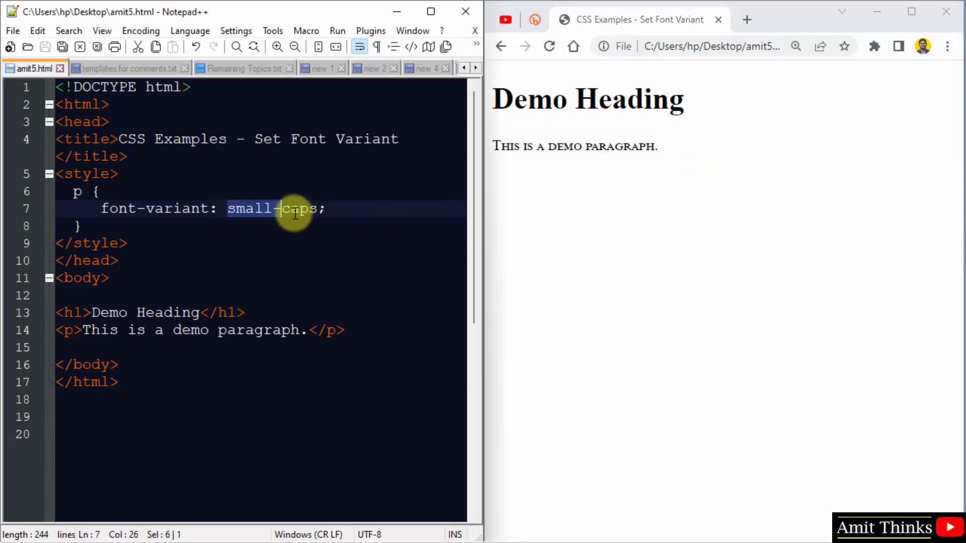
type("norm")
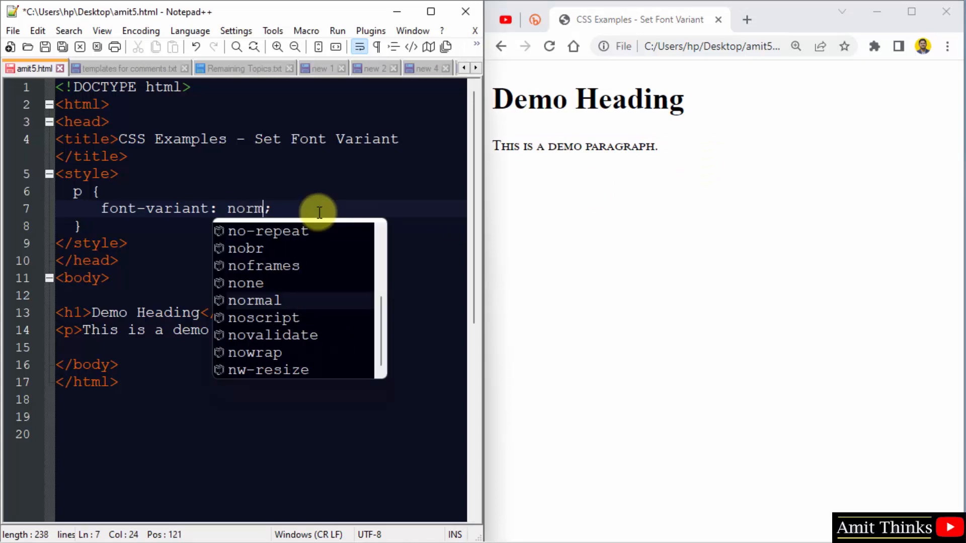